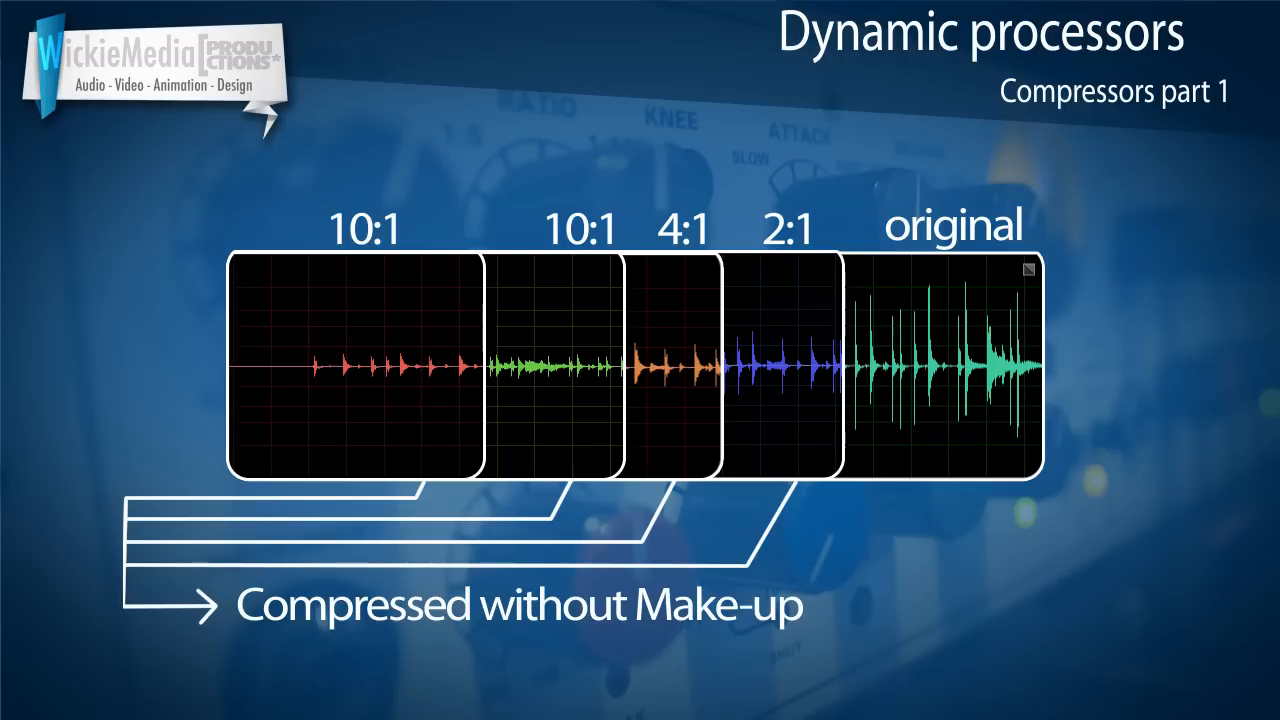
type("Gain")
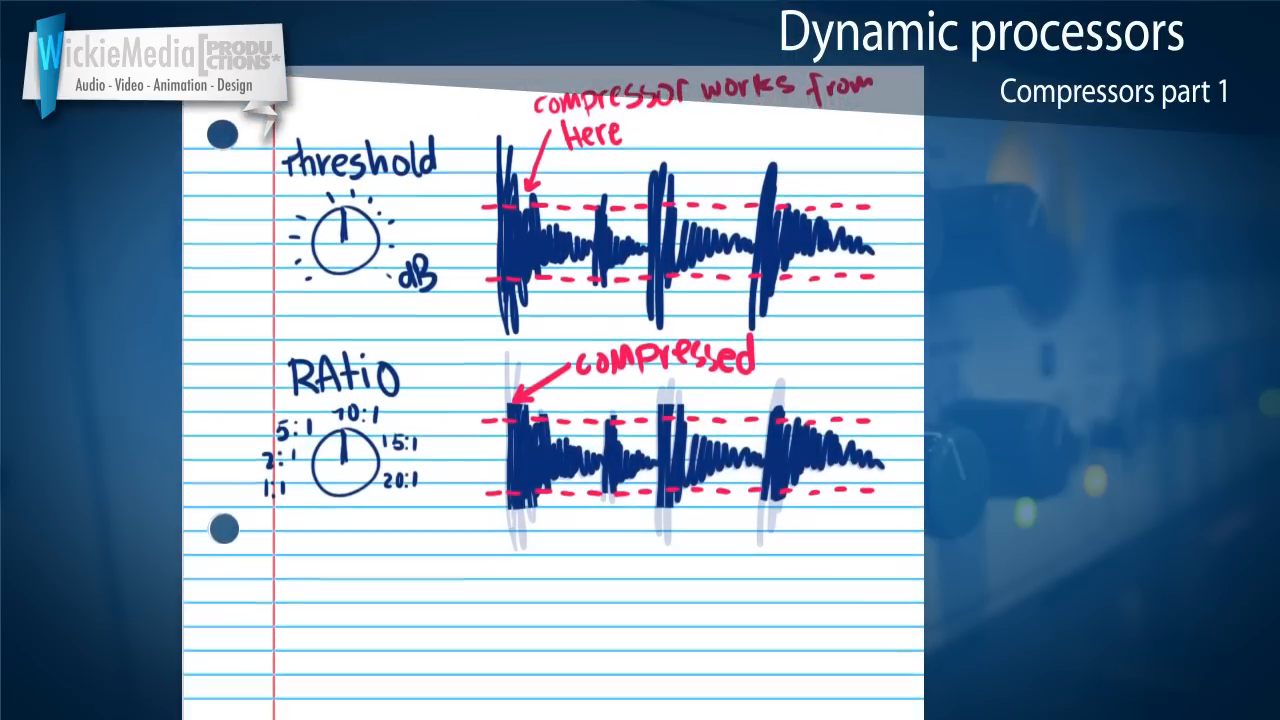
scroll("down", 3)
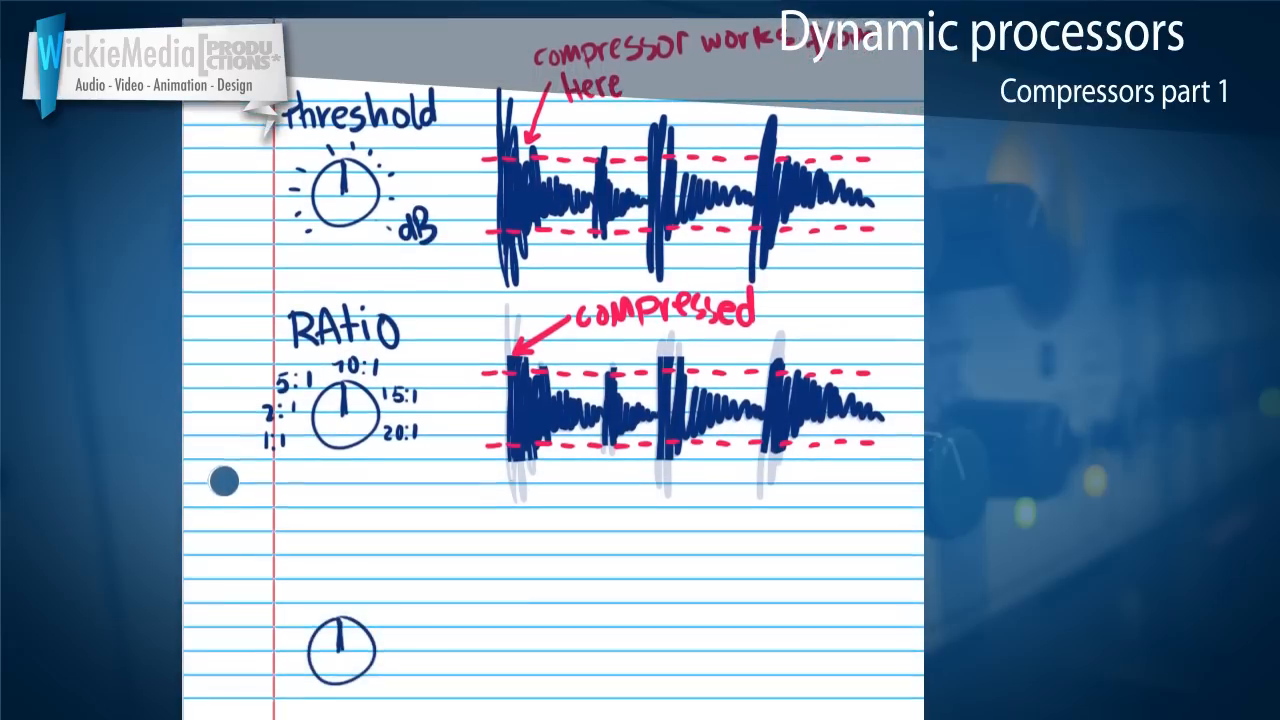